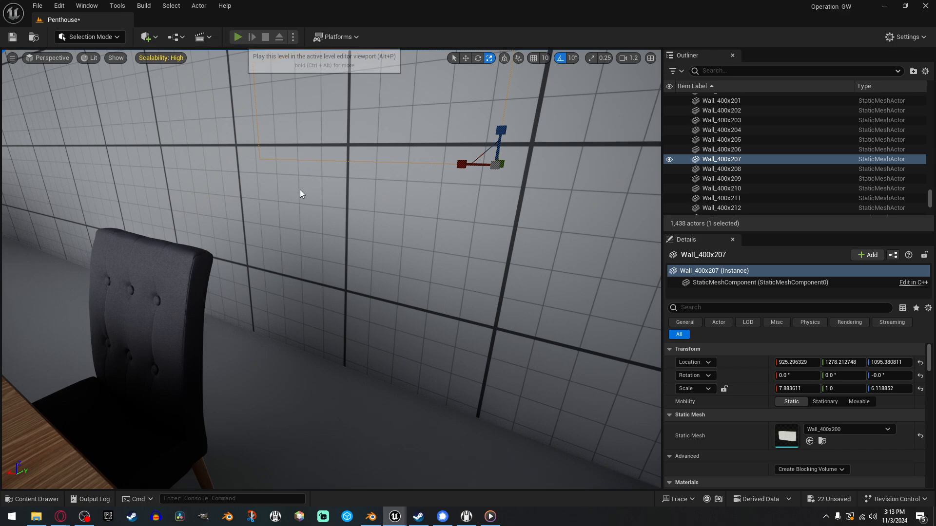
Run a quick test play of the level, then bring up the BP_ThirdPersonCharacter blueprint.
left_click(238, 37)
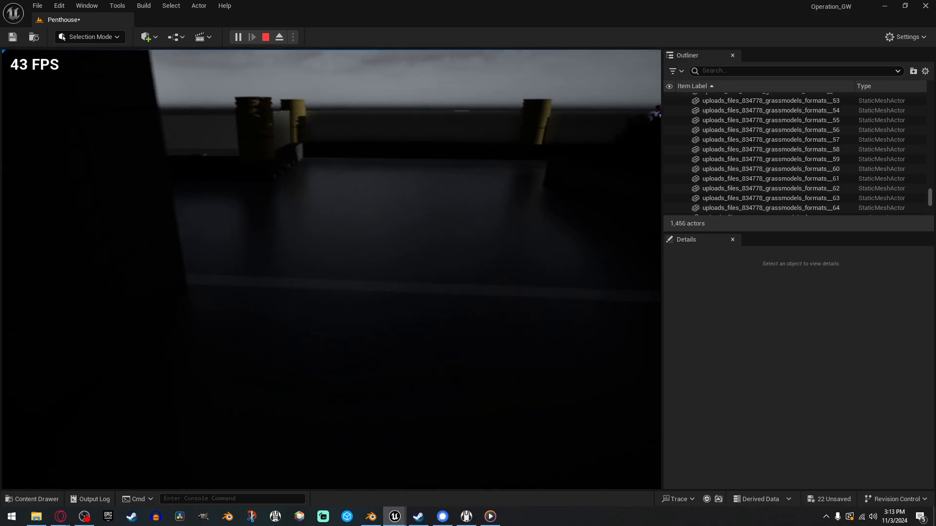
left_click(265, 36)
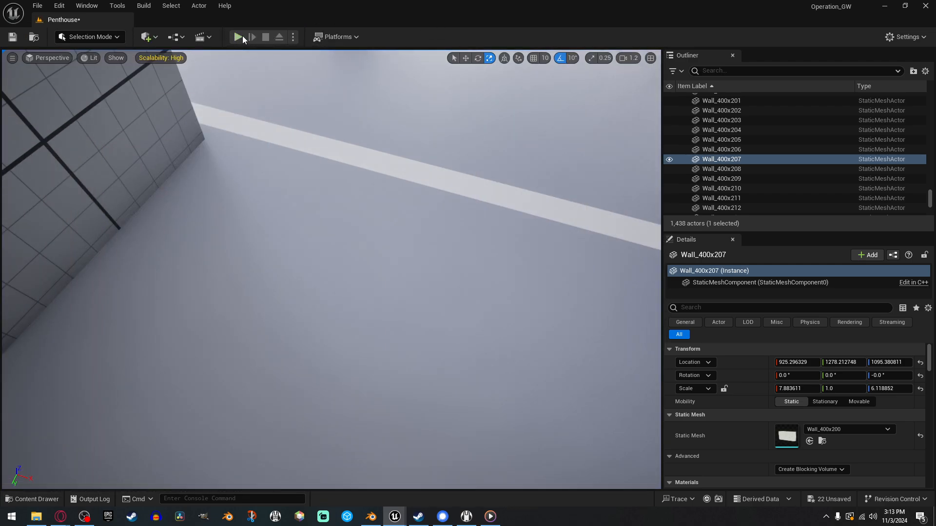
left_click(238, 38)
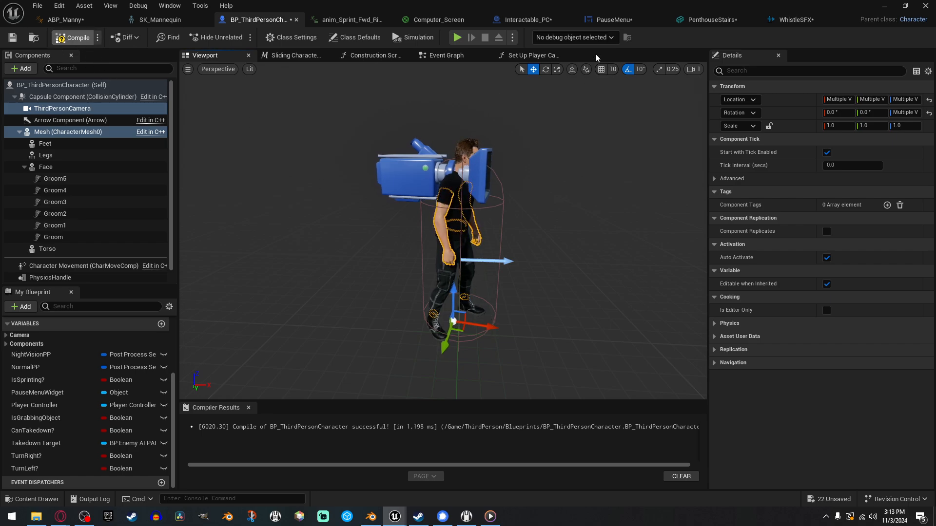
Return to the Penthouse level and test-play walking into a wall to check for clipping.
left_click(703, 19)
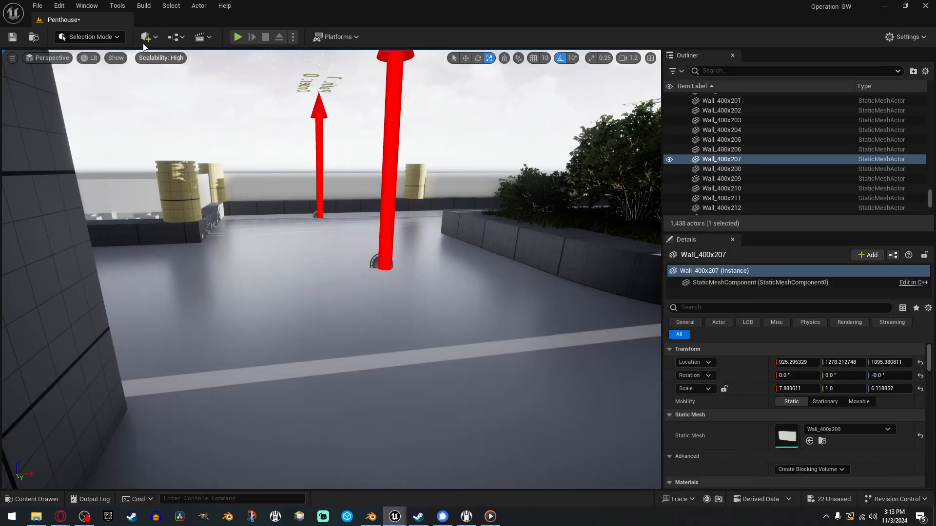
left_click(237, 37)
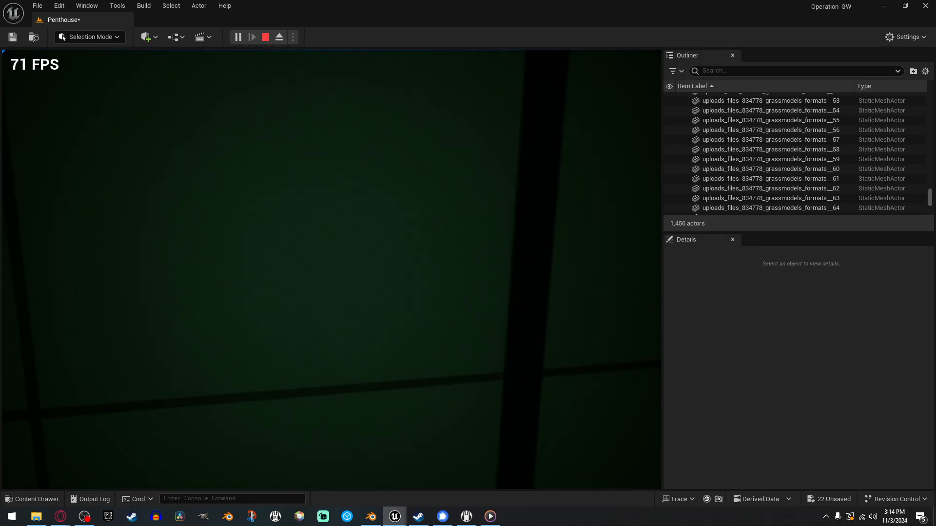
left_click(265, 37)
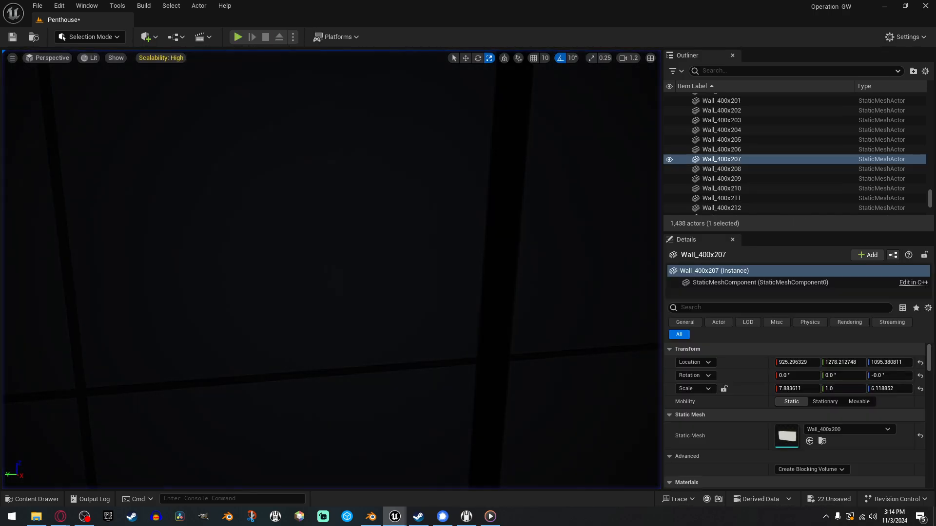